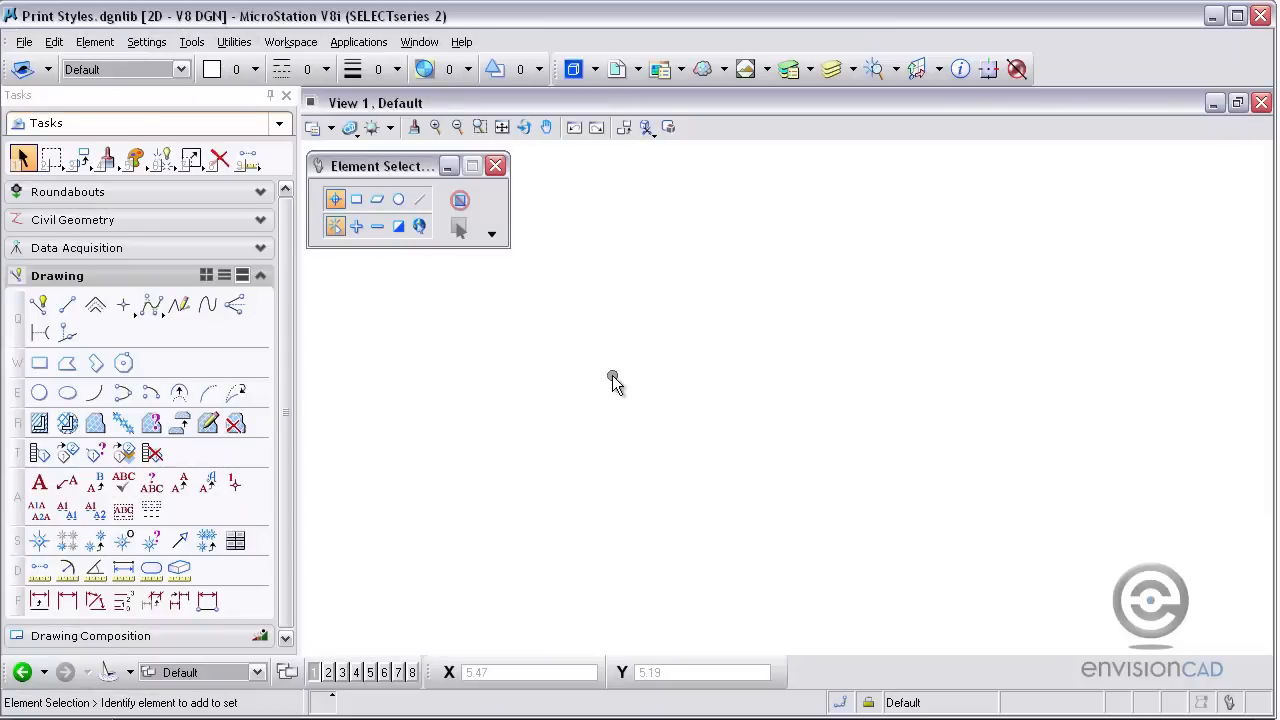
mouse_move(632, 376)
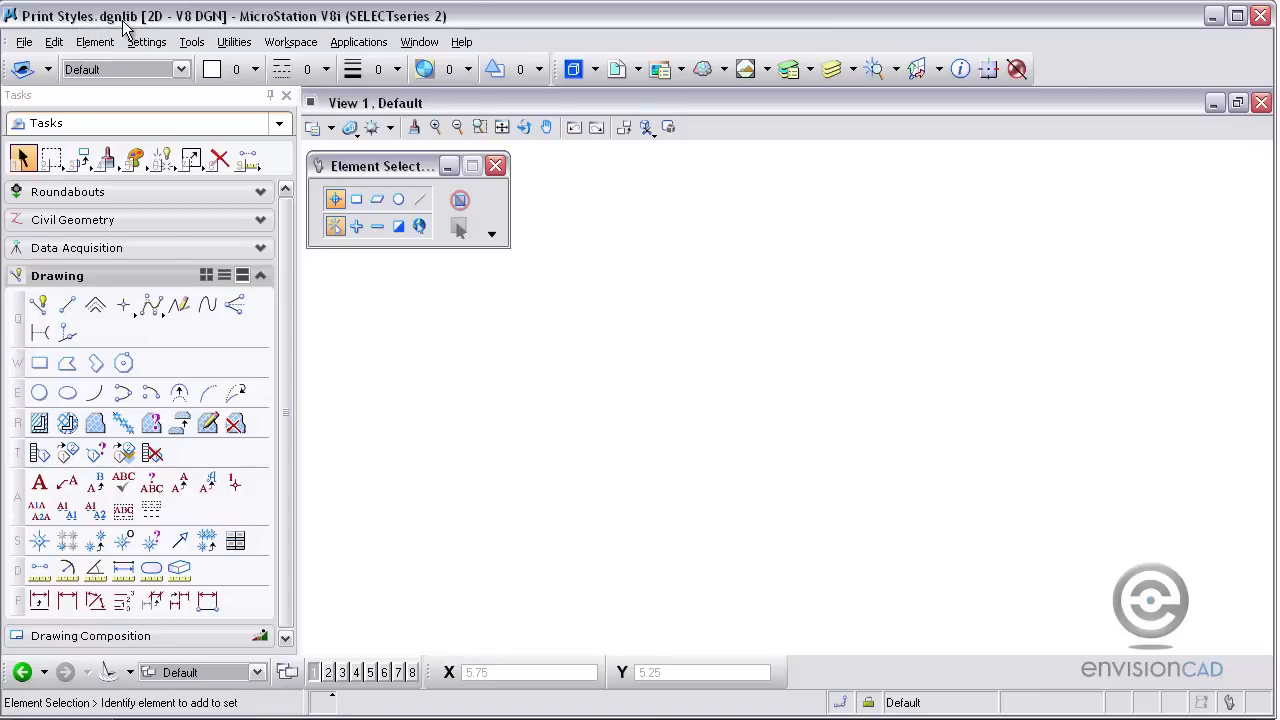
mouse_move(612, 380)
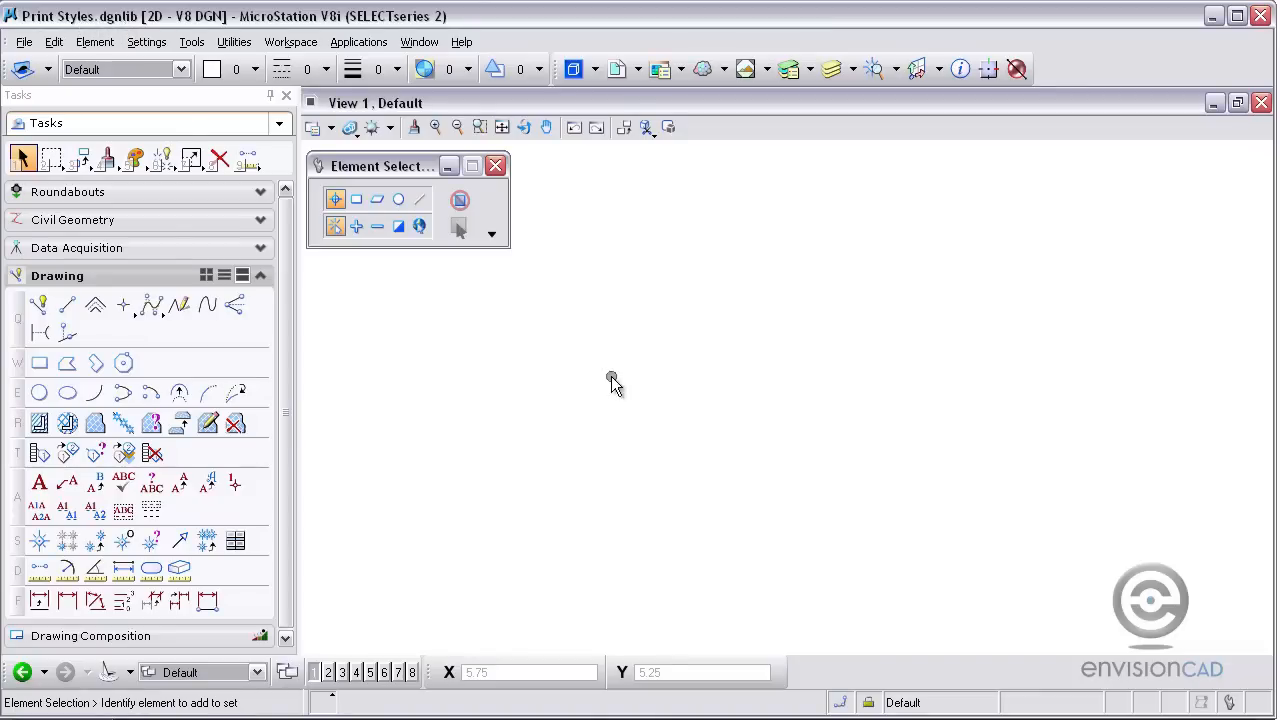
mouse_move(610, 380)
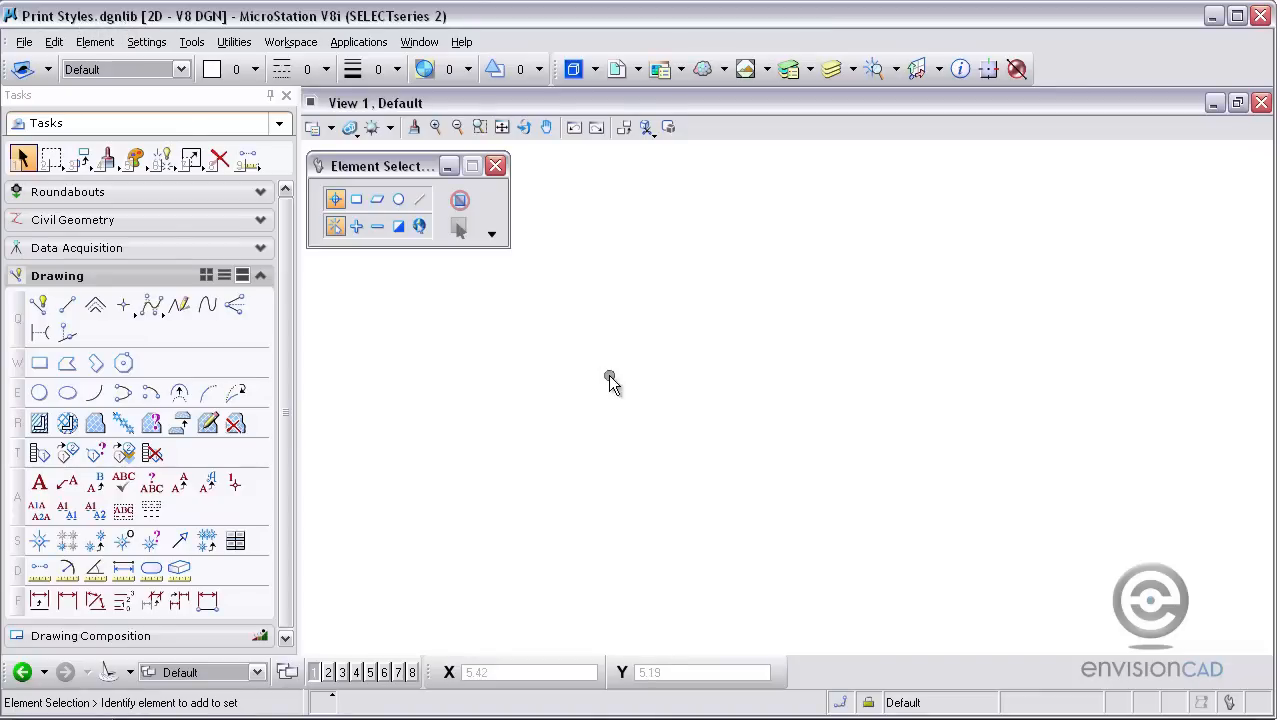
mouse_move(560, 360)
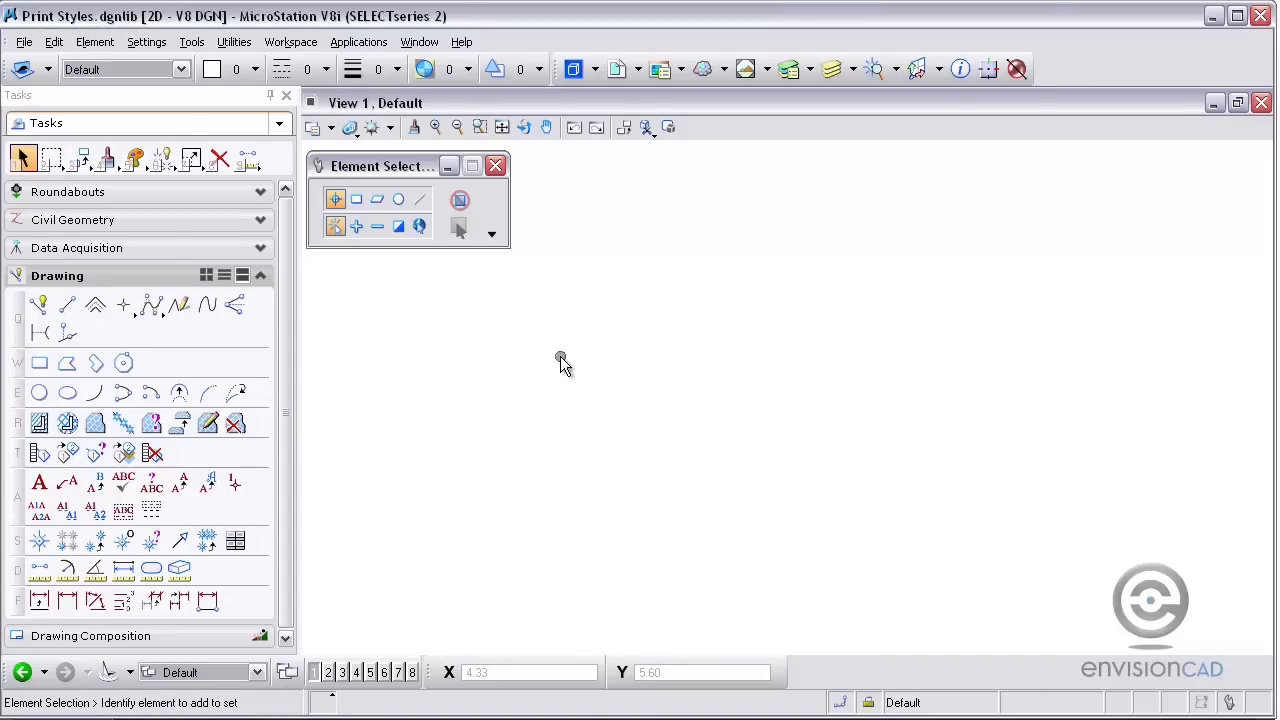
mouse_move(532, 396)
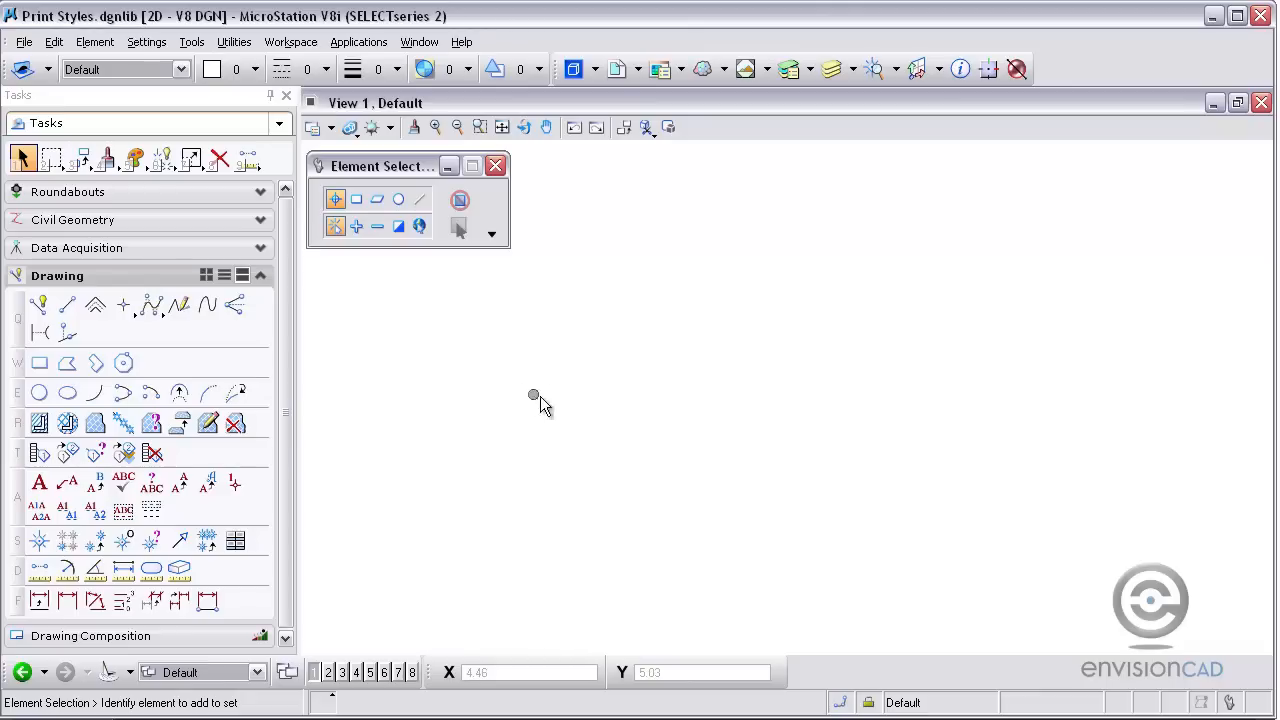
mouse_move(544, 388)
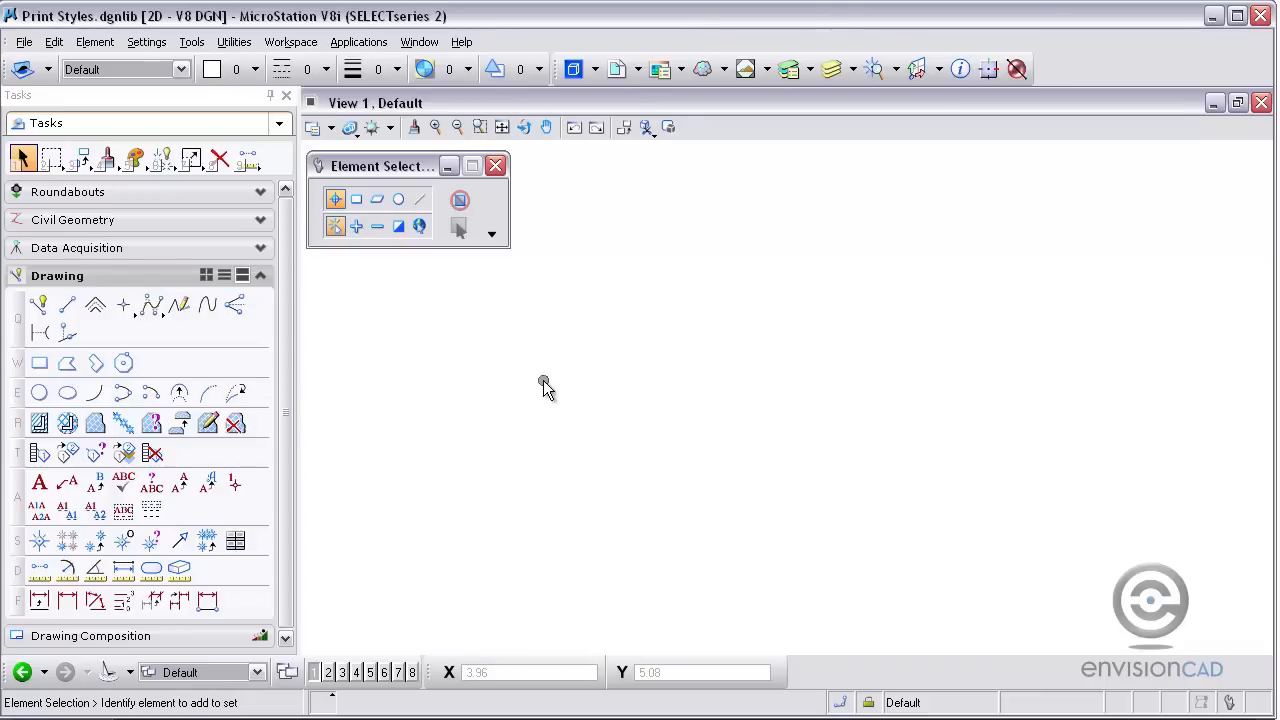
mouse_move(582, 492)
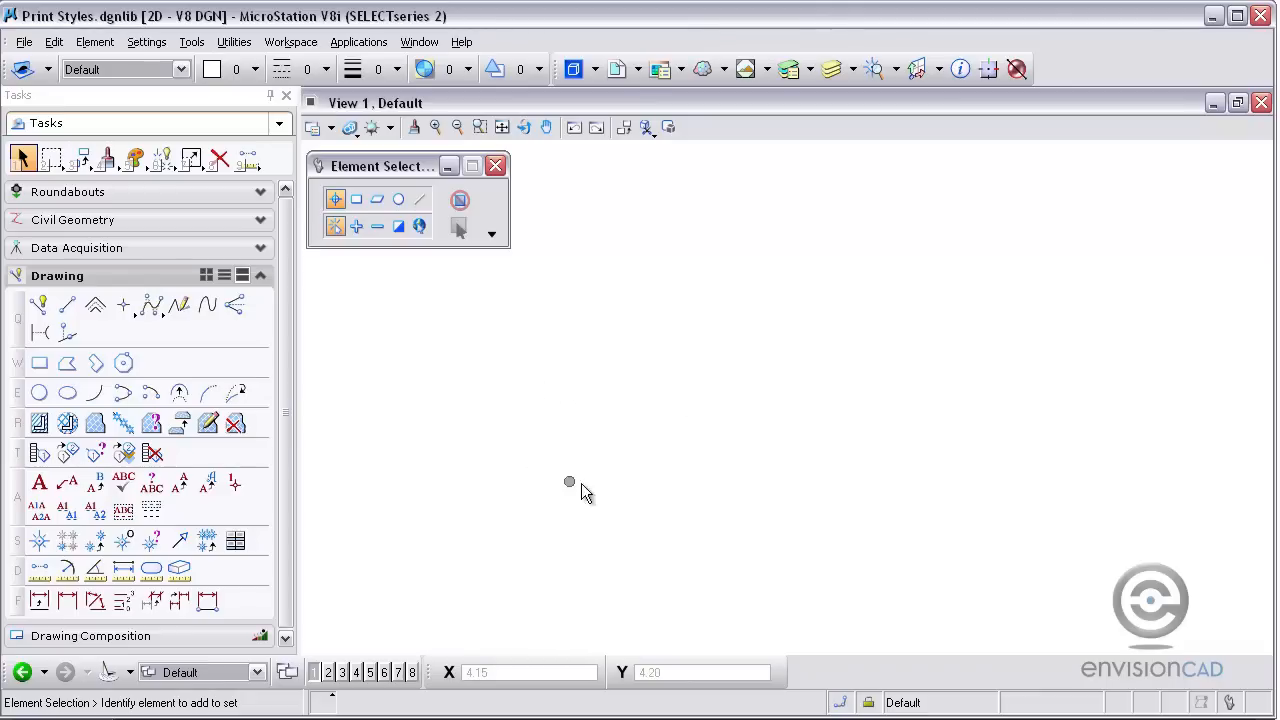
mouse_move(590, 434)
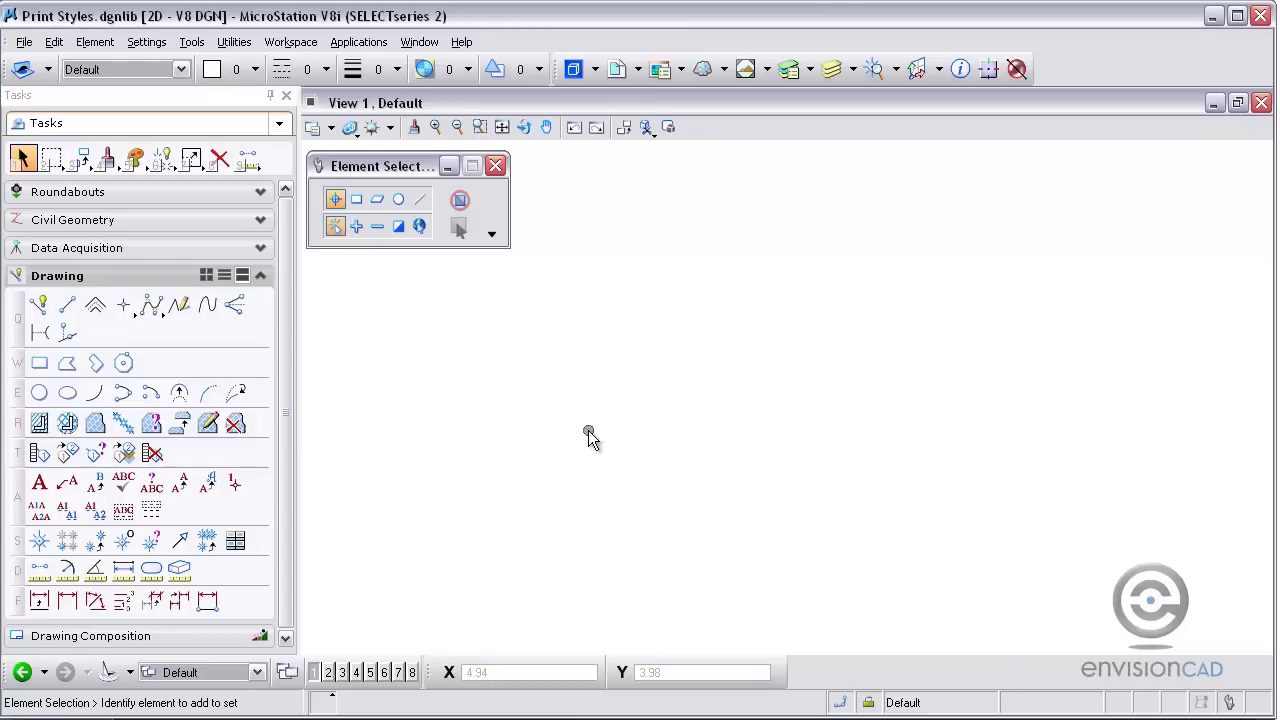
mouse_move(604, 436)
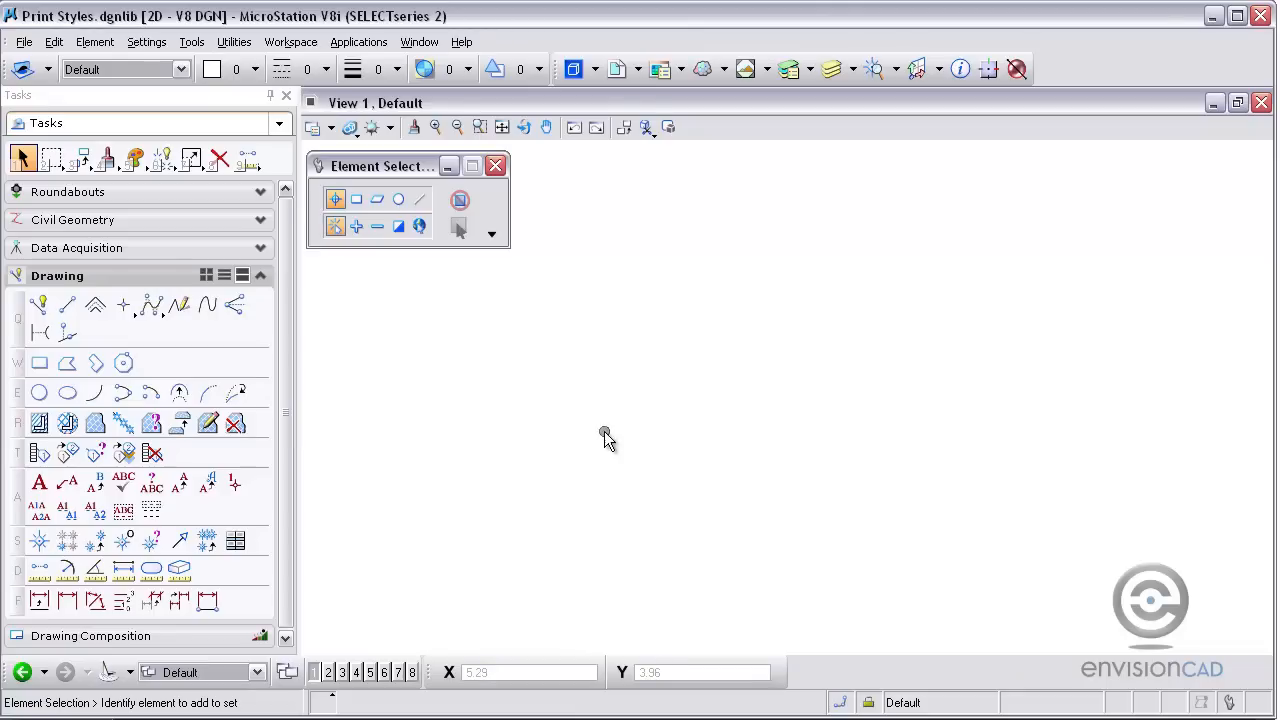
mouse_move(666, 426)
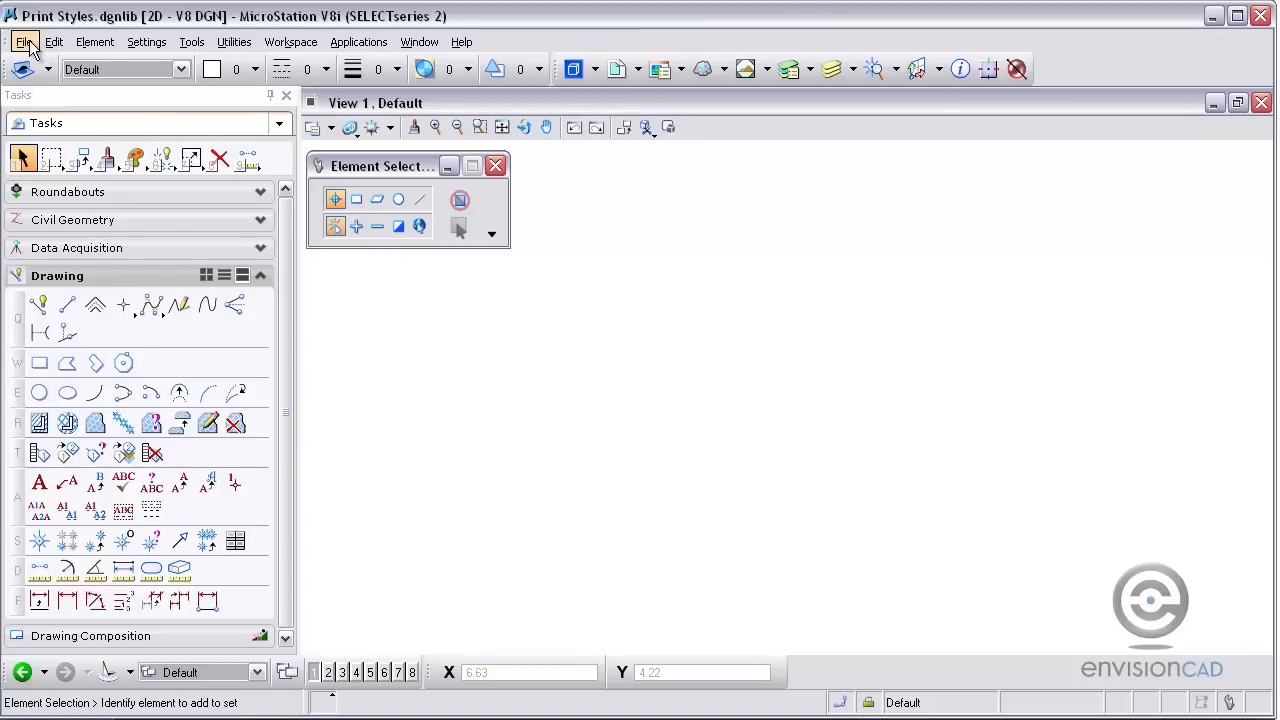
Show the File menu of the Print Styles.dgnlib session to reach Print Organizer
click(24, 42)
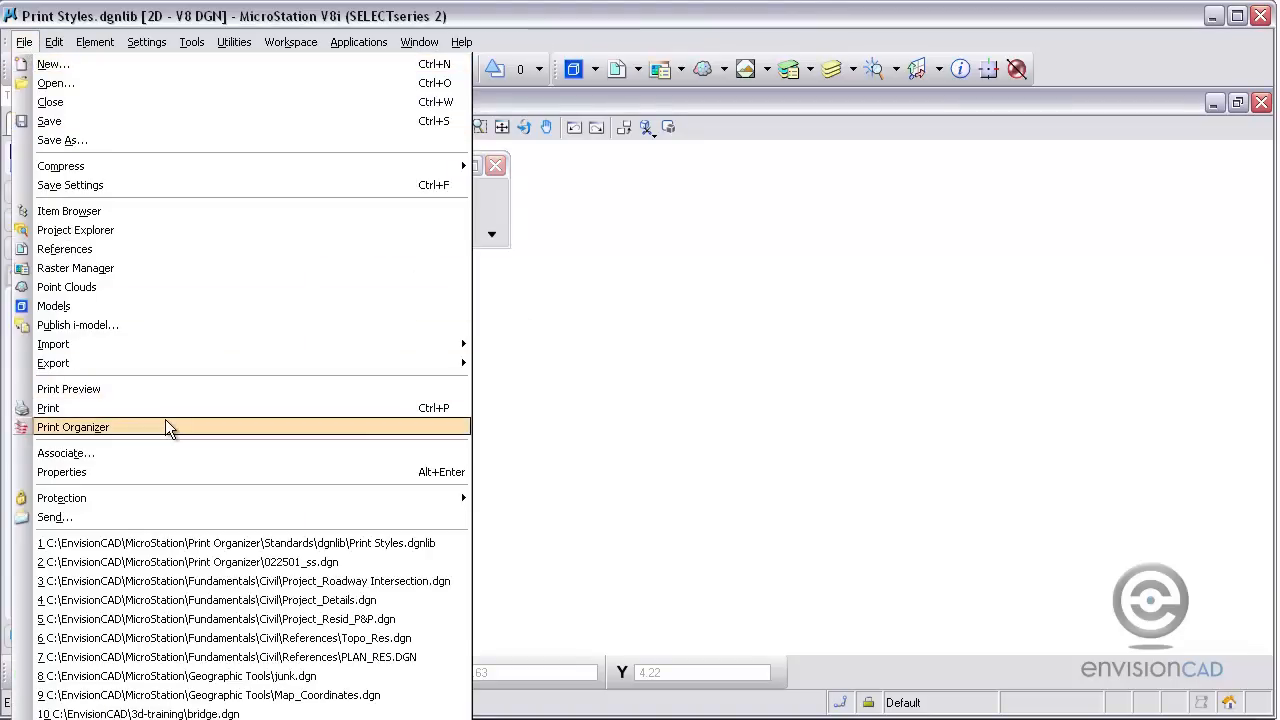
Launch Print Organizer and bring up Define Print Styles for the PDF B Size - Grayshade style
click(72, 428)
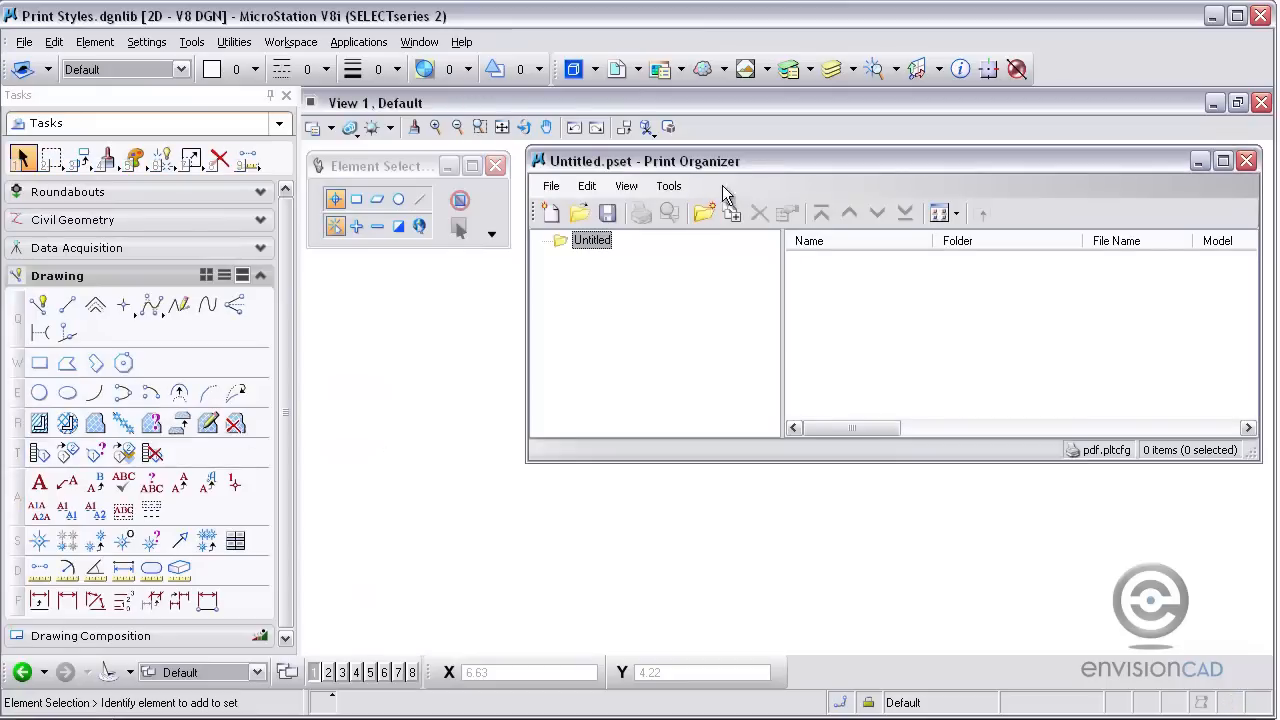
click(664, 188)
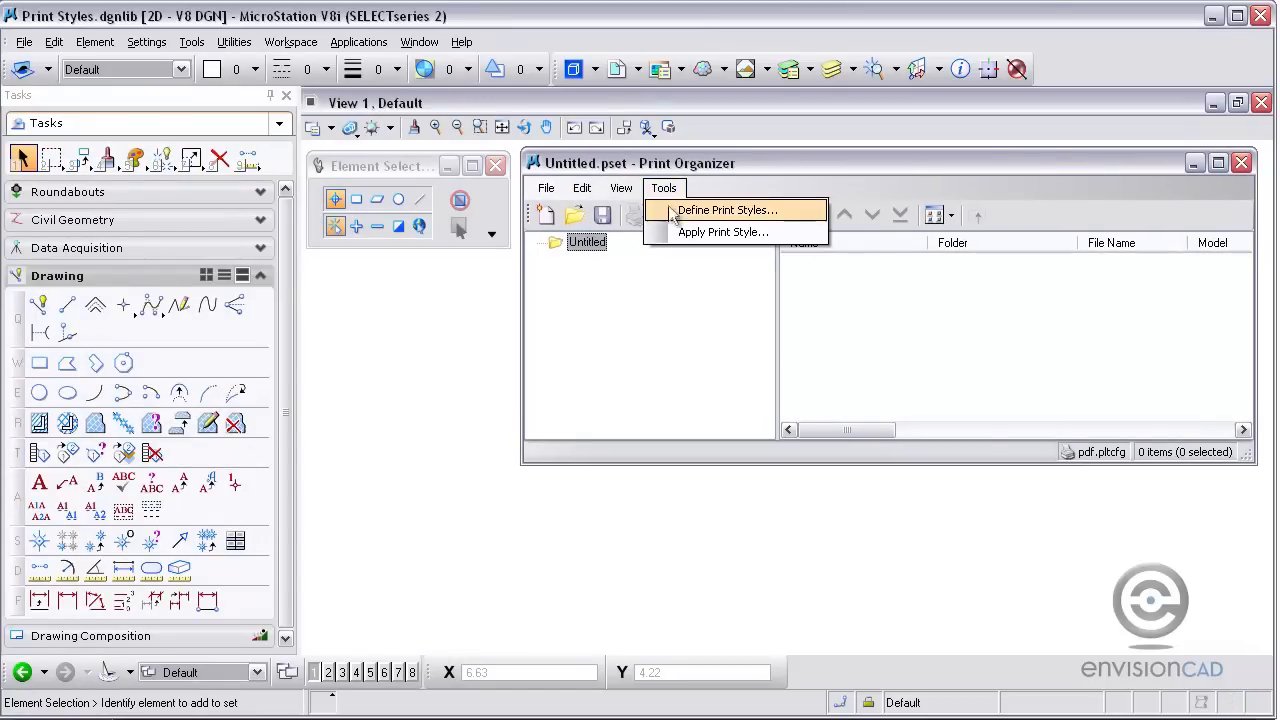
click(724, 210)
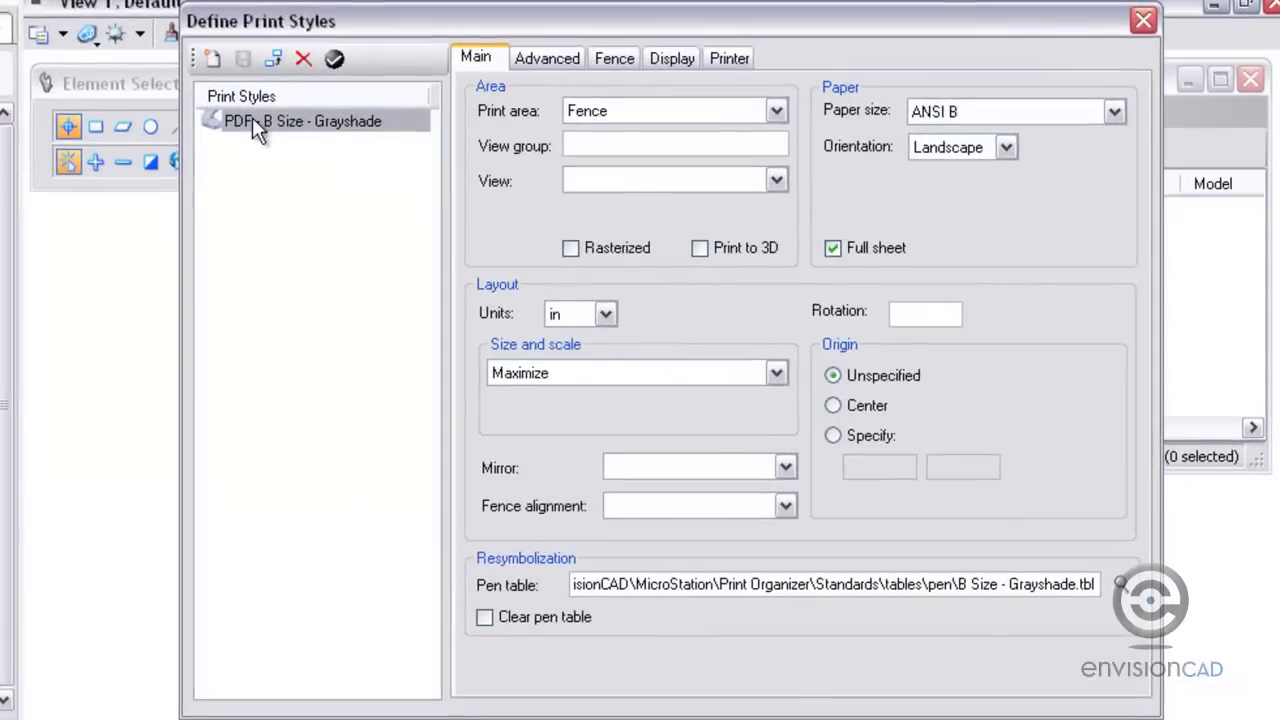
mouse_move(248, 140)
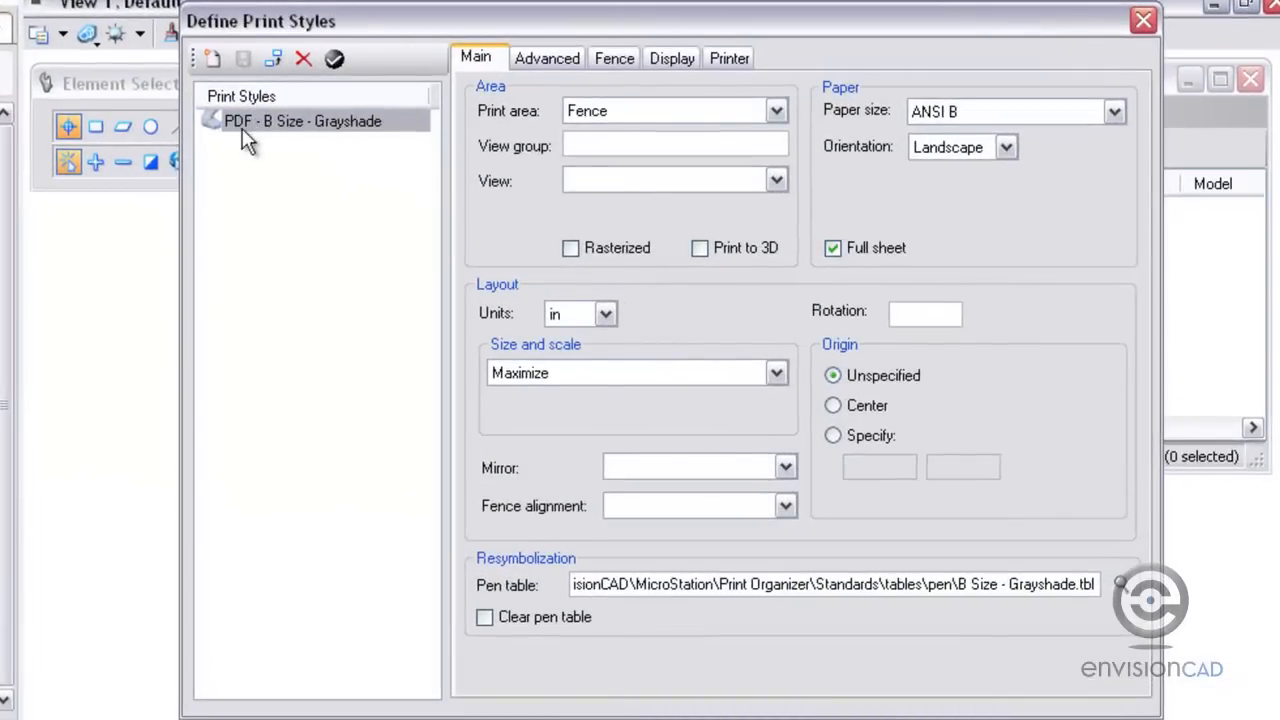
mouse_move(360, 130)
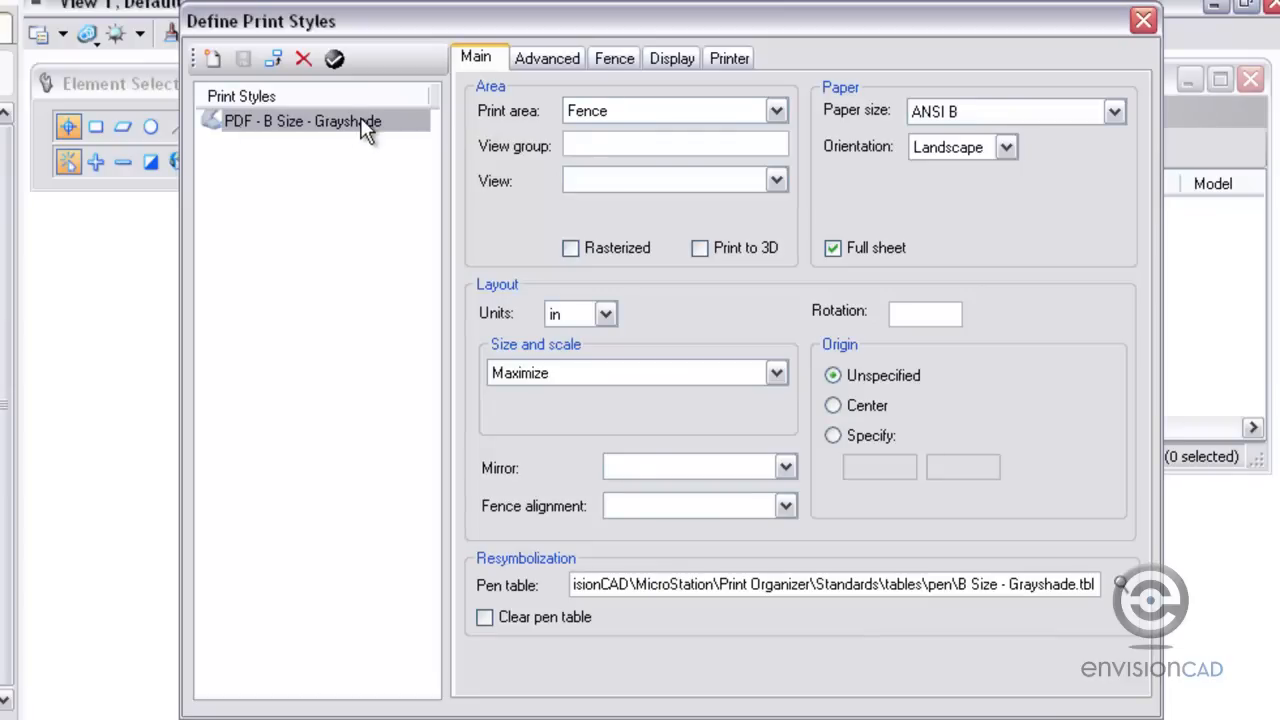
mouse_move(710, 228)
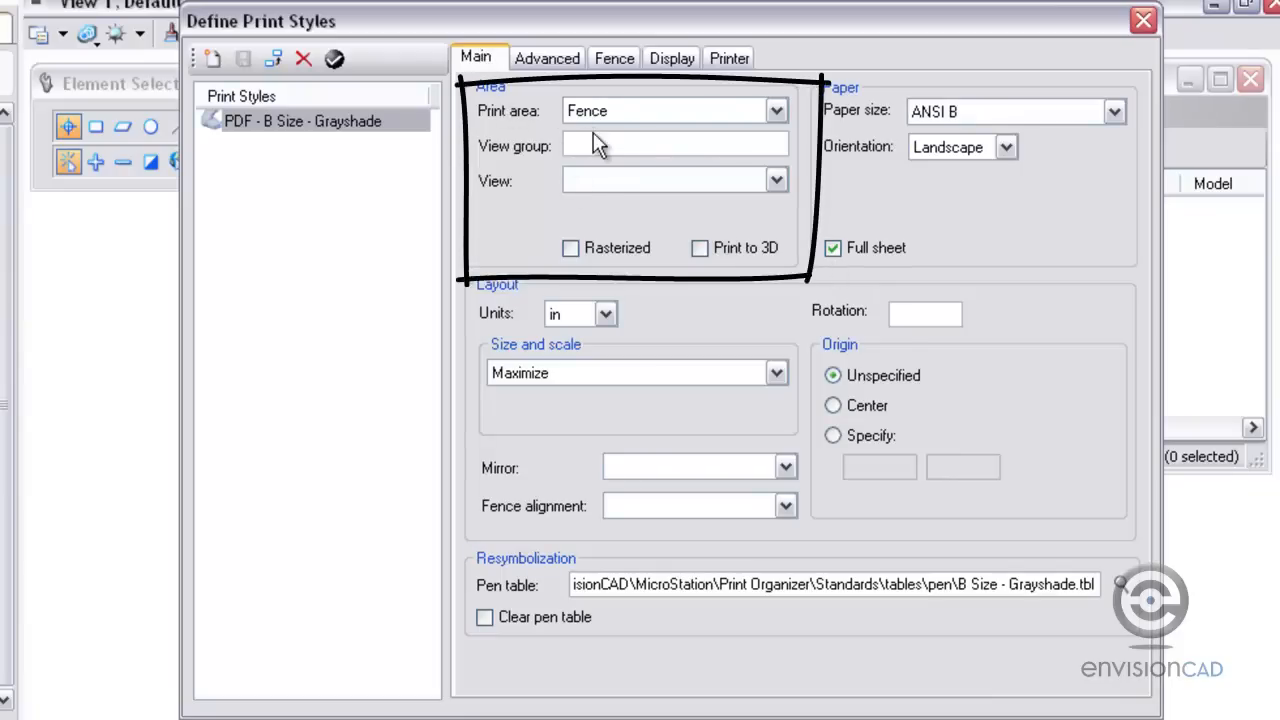
click(772, 112)
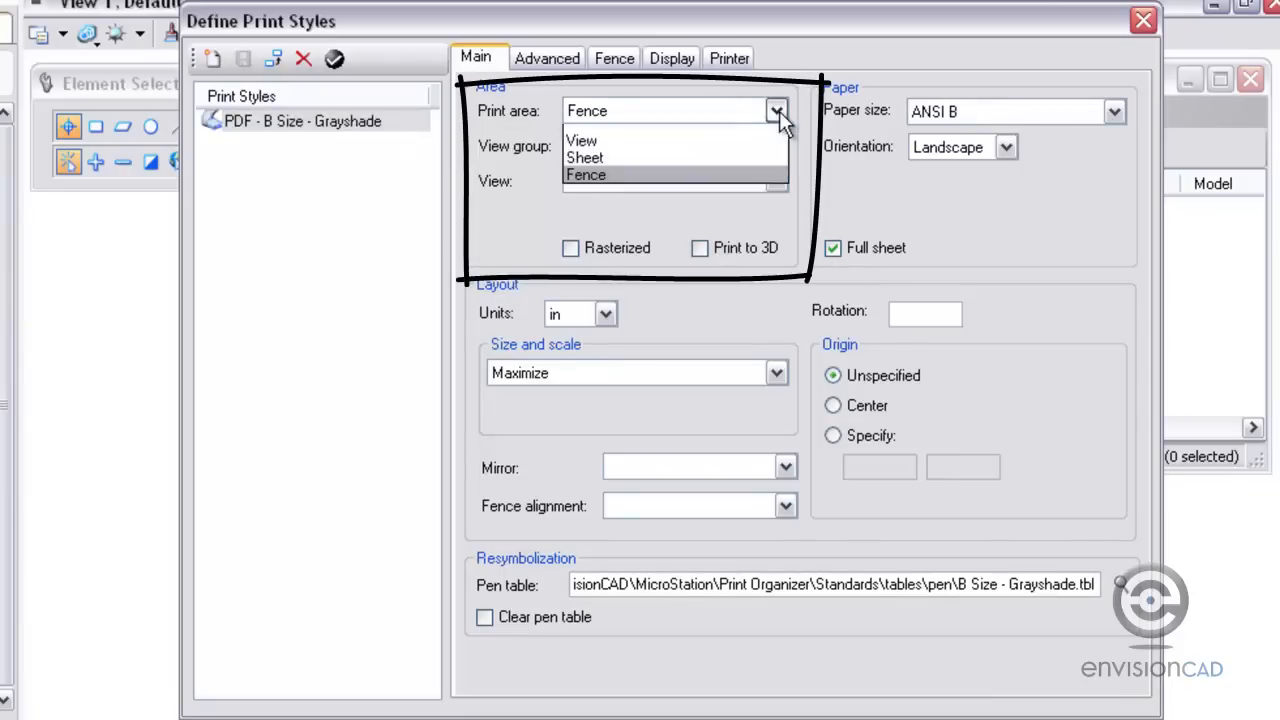
click(586, 176)
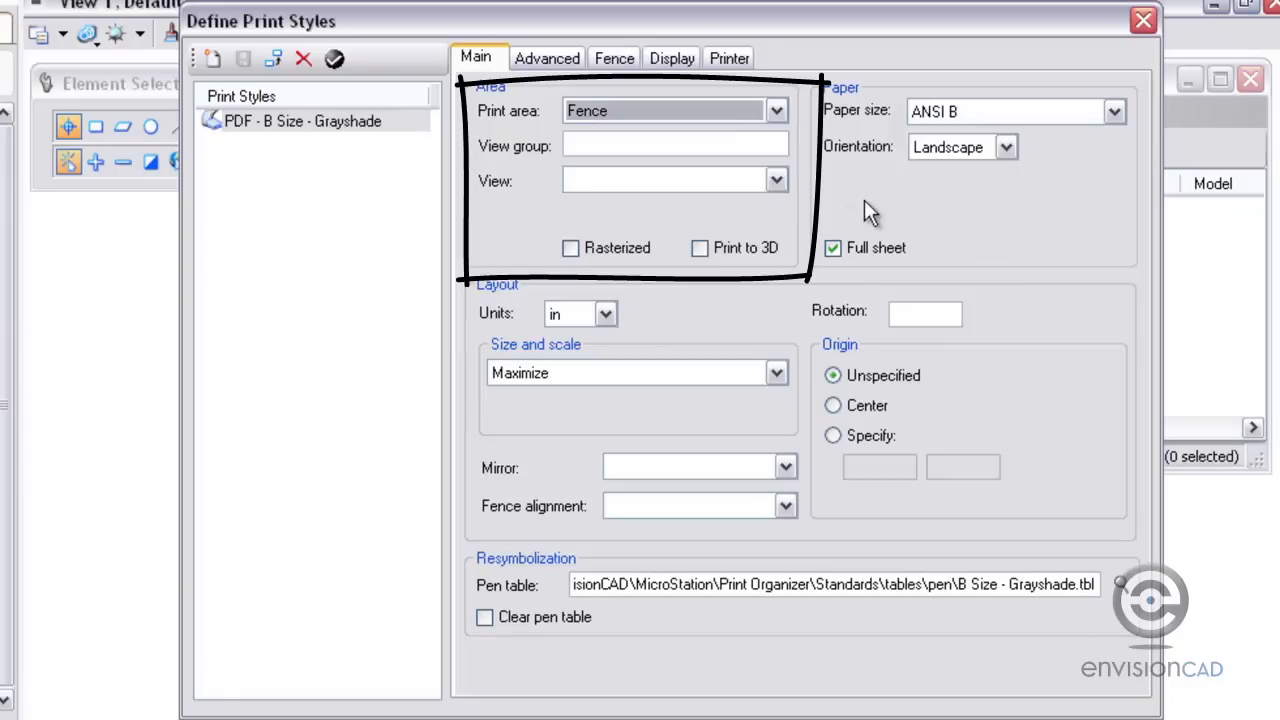
mouse_move(1016, 122)
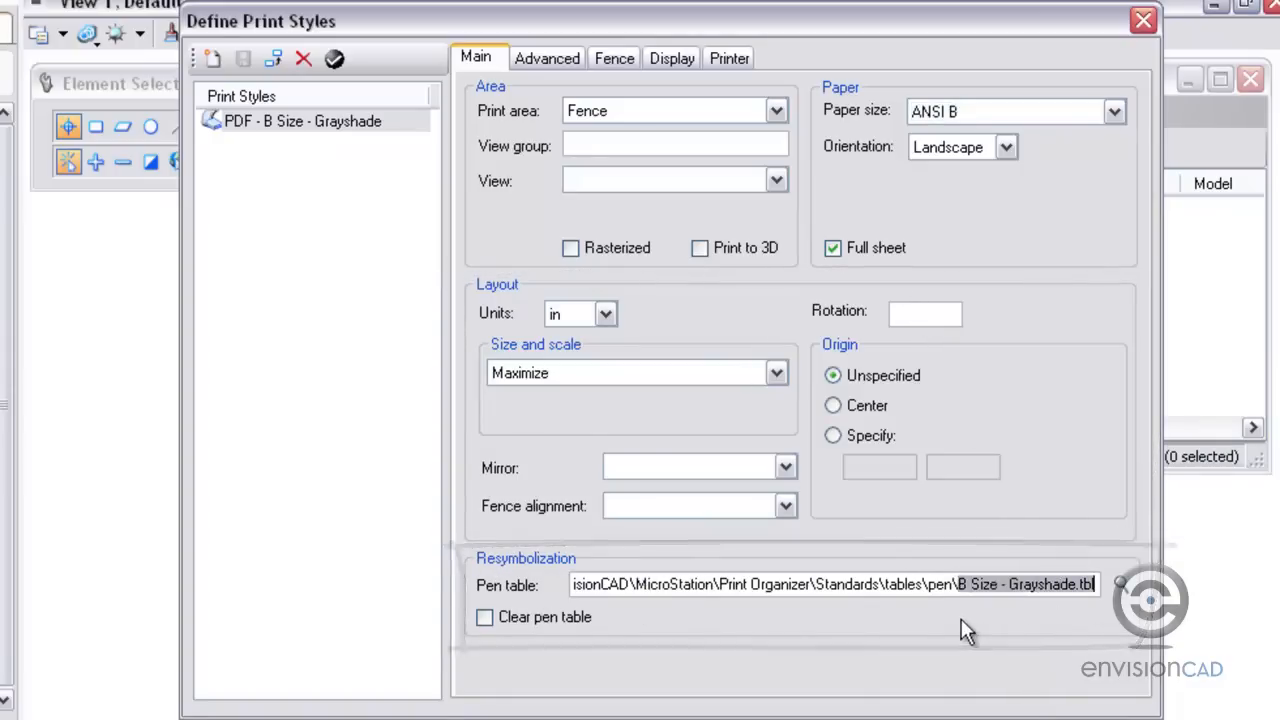
mouse_move(976, 634)
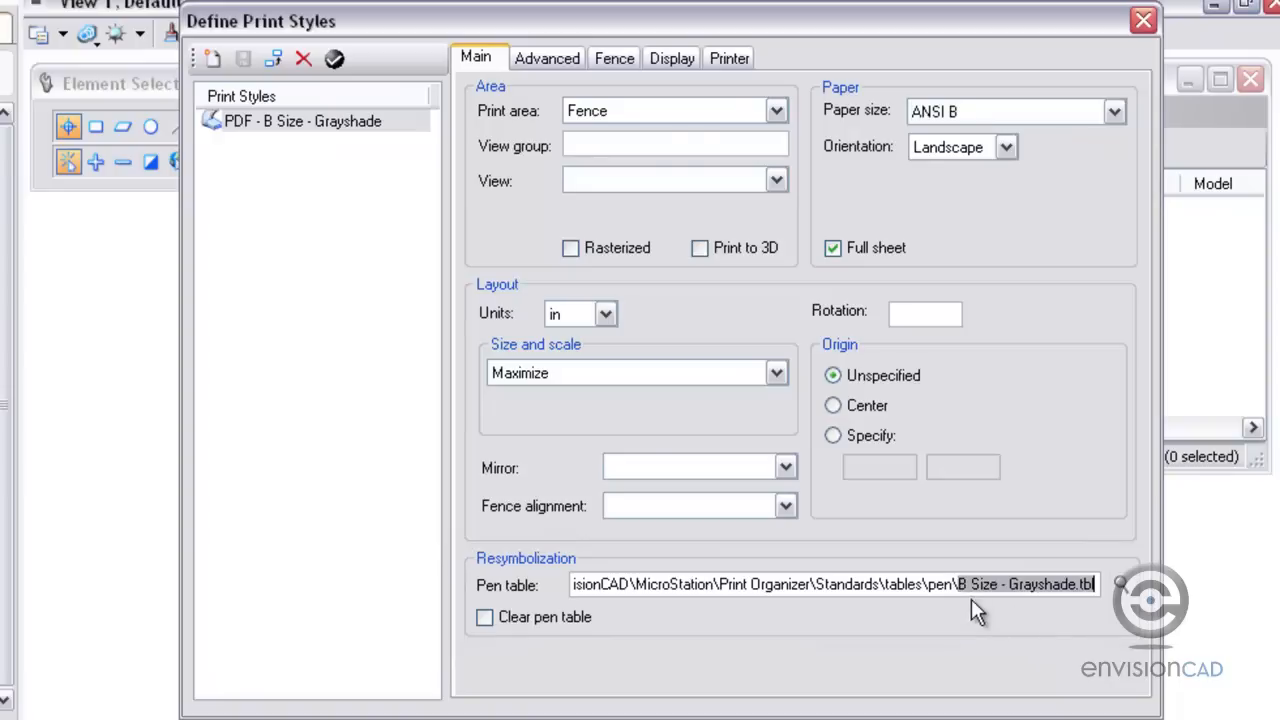
Review the Advanced settings: Grayscale color, raster in grayscale, raster quality 100
click(546, 56)
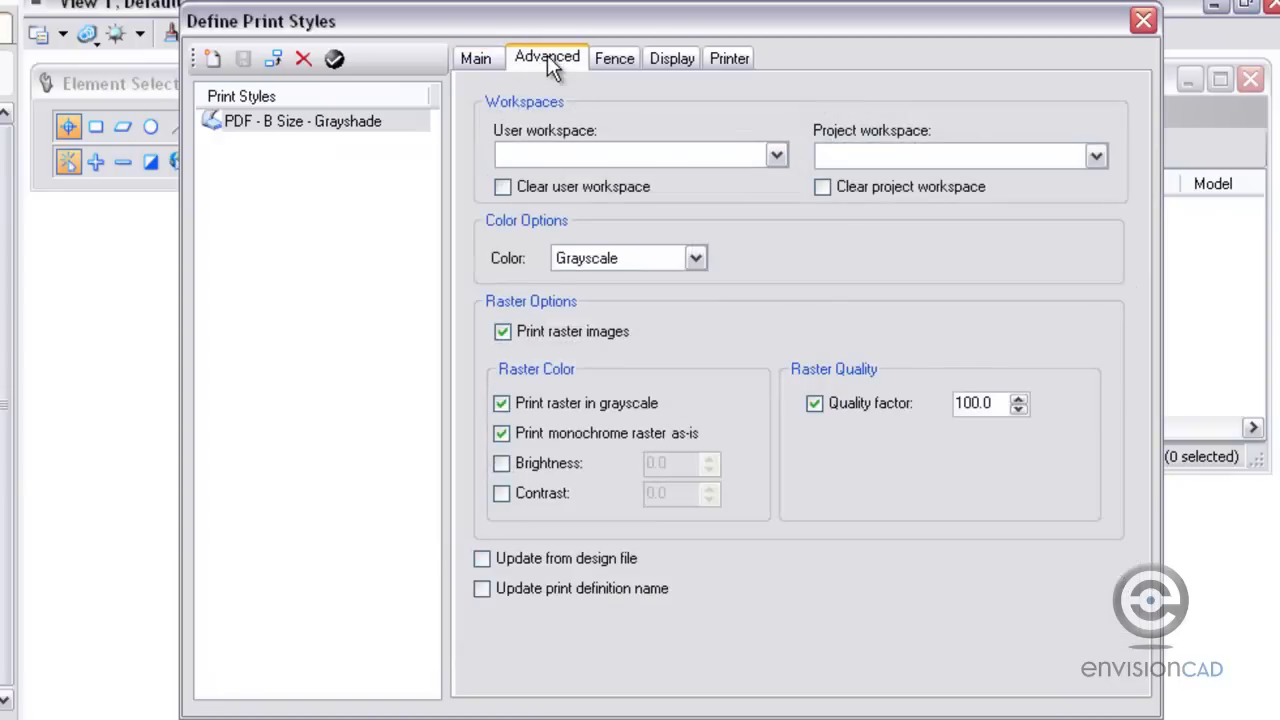
mouse_move(628, 152)
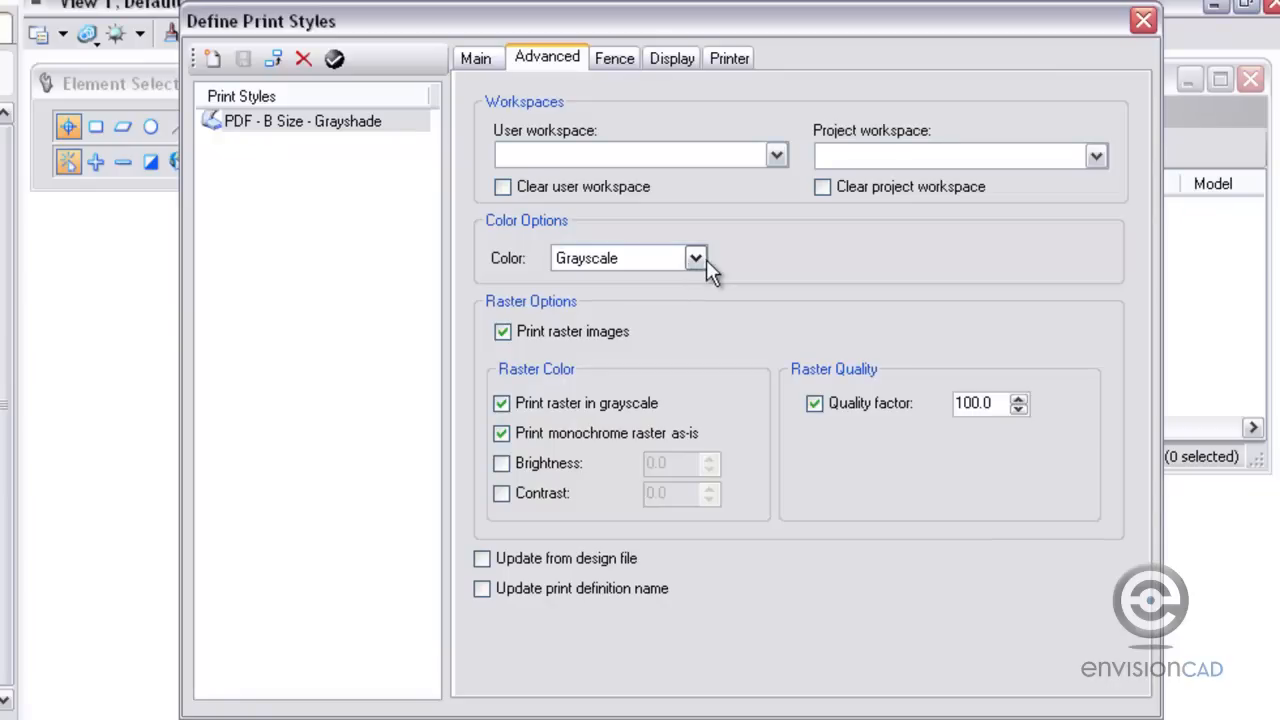
mouse_move(756, 452)
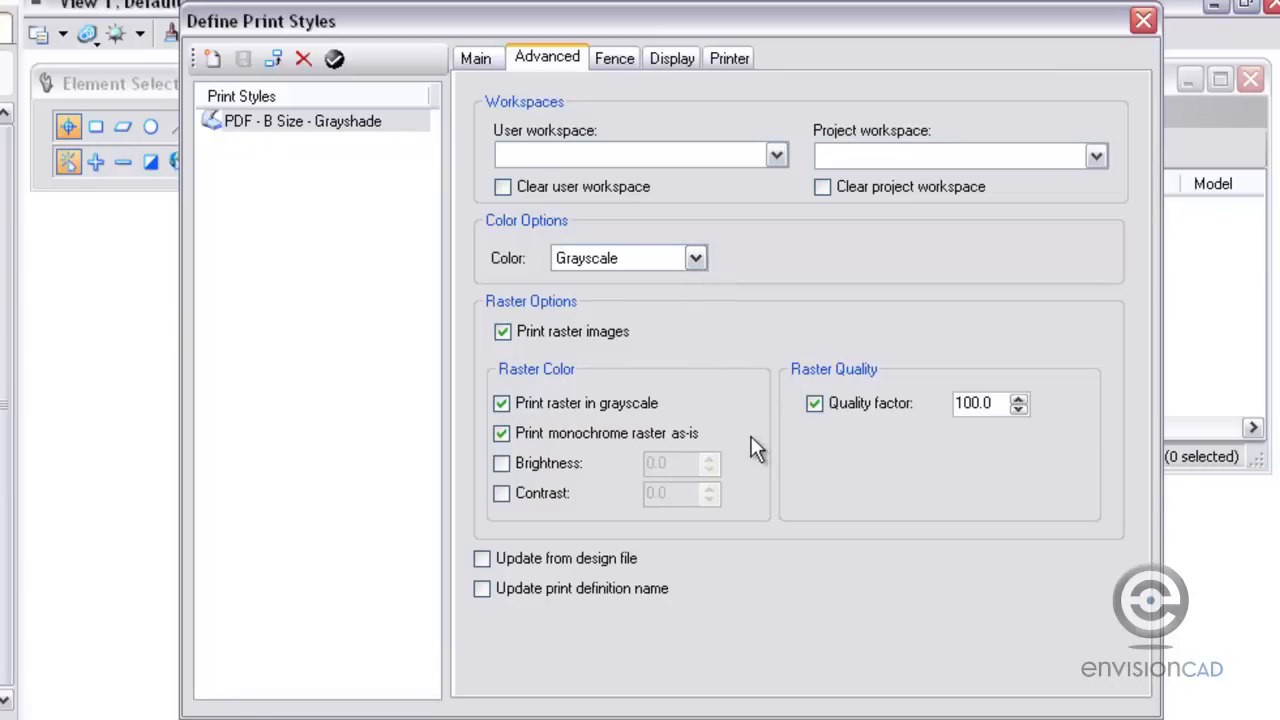
mouse_move(614, 58)
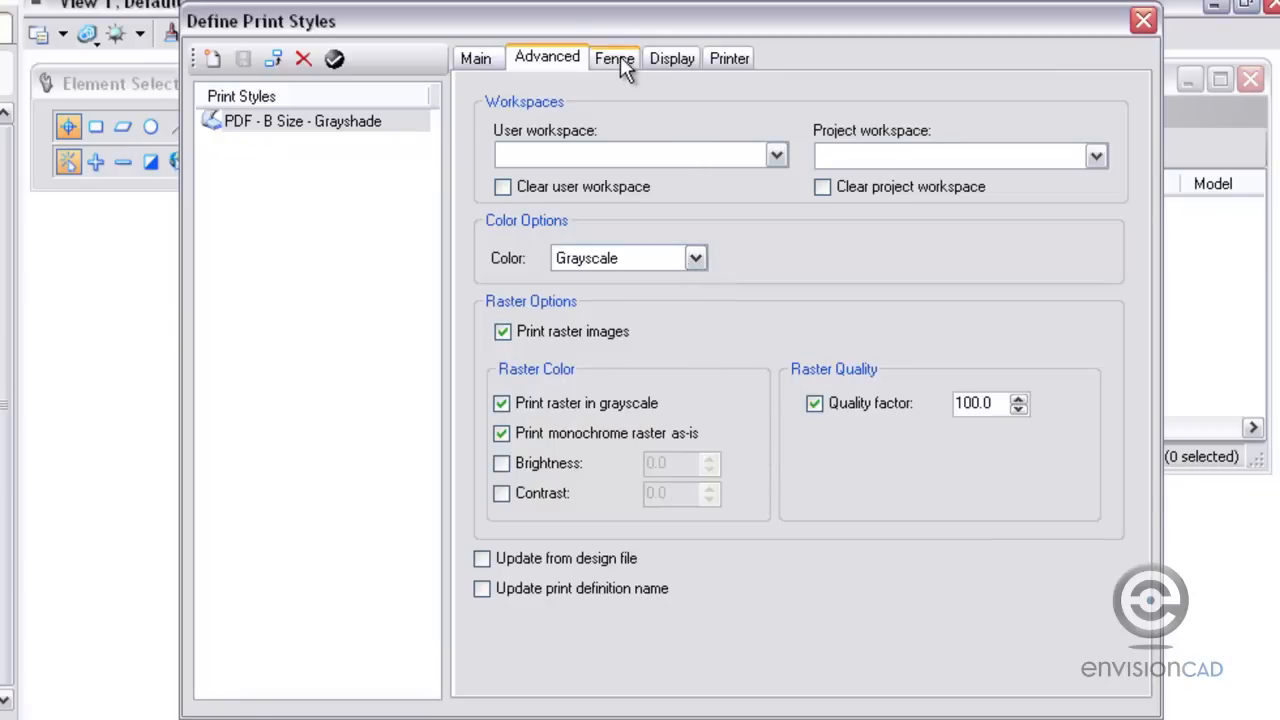
Review the Fence creation methods, then move on to the style's Display settings
click(614, 56)
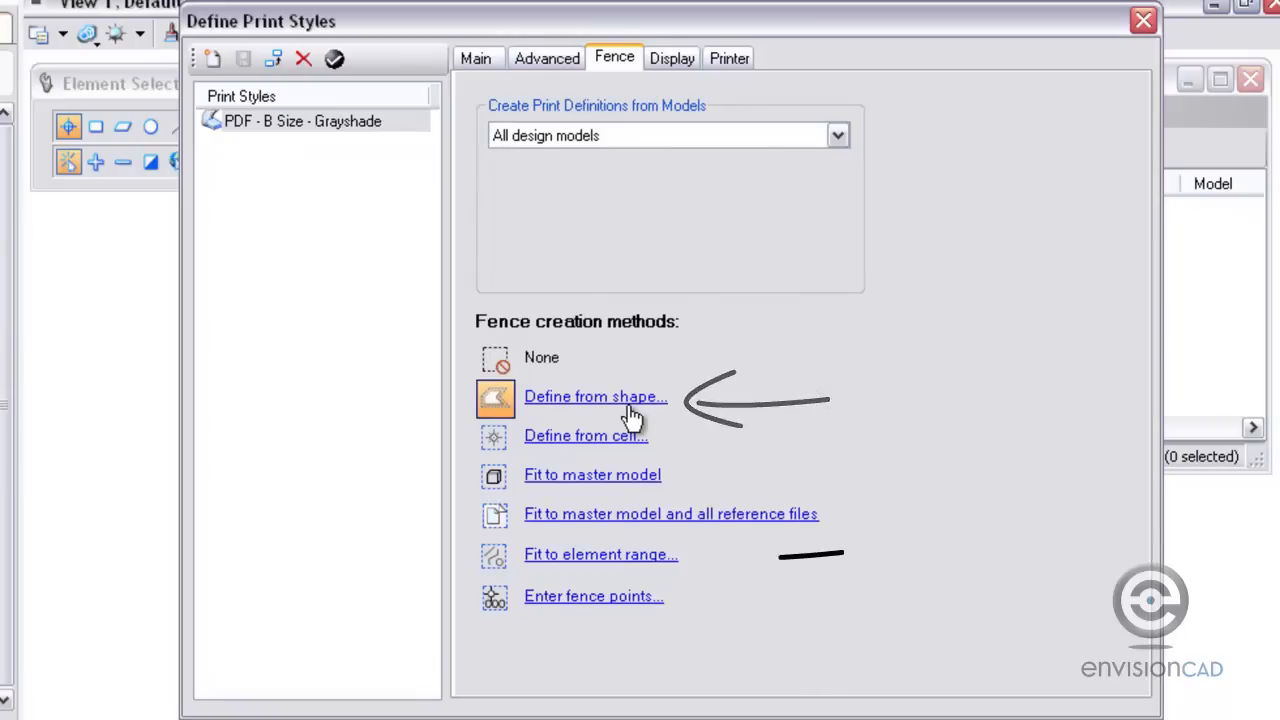
mouse_move(650, 590)
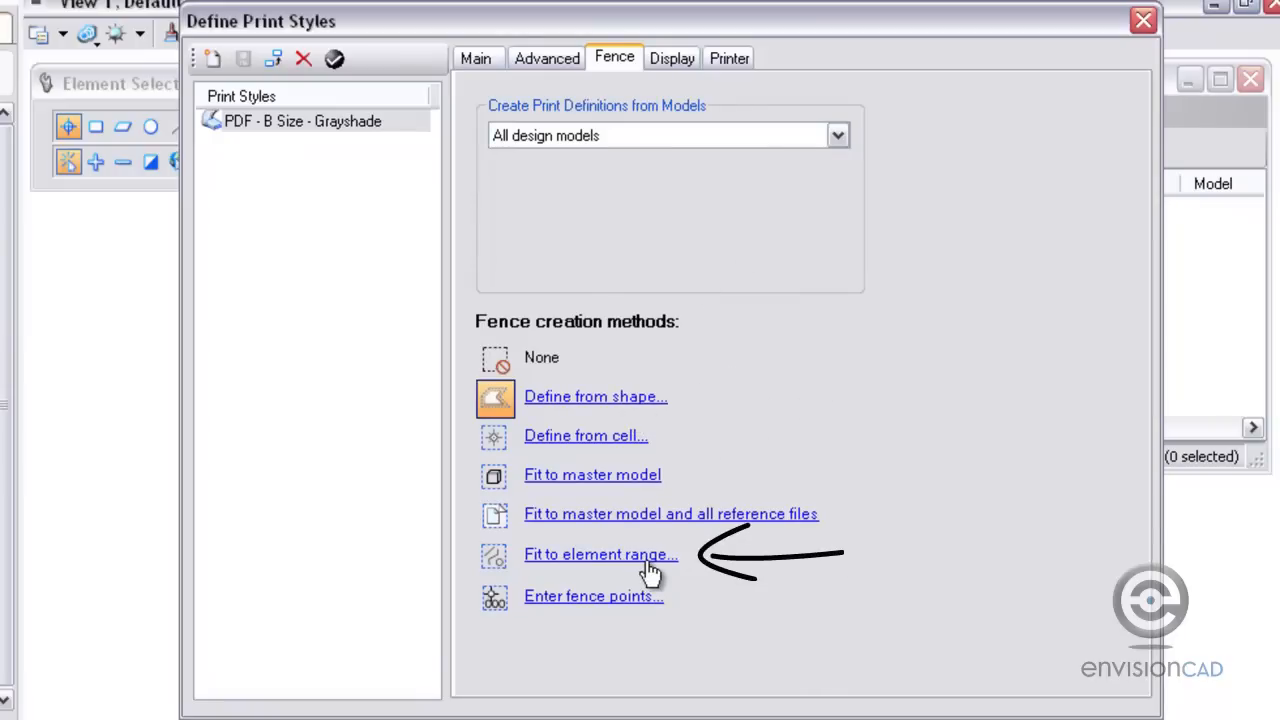
mouse_move(680, 550)
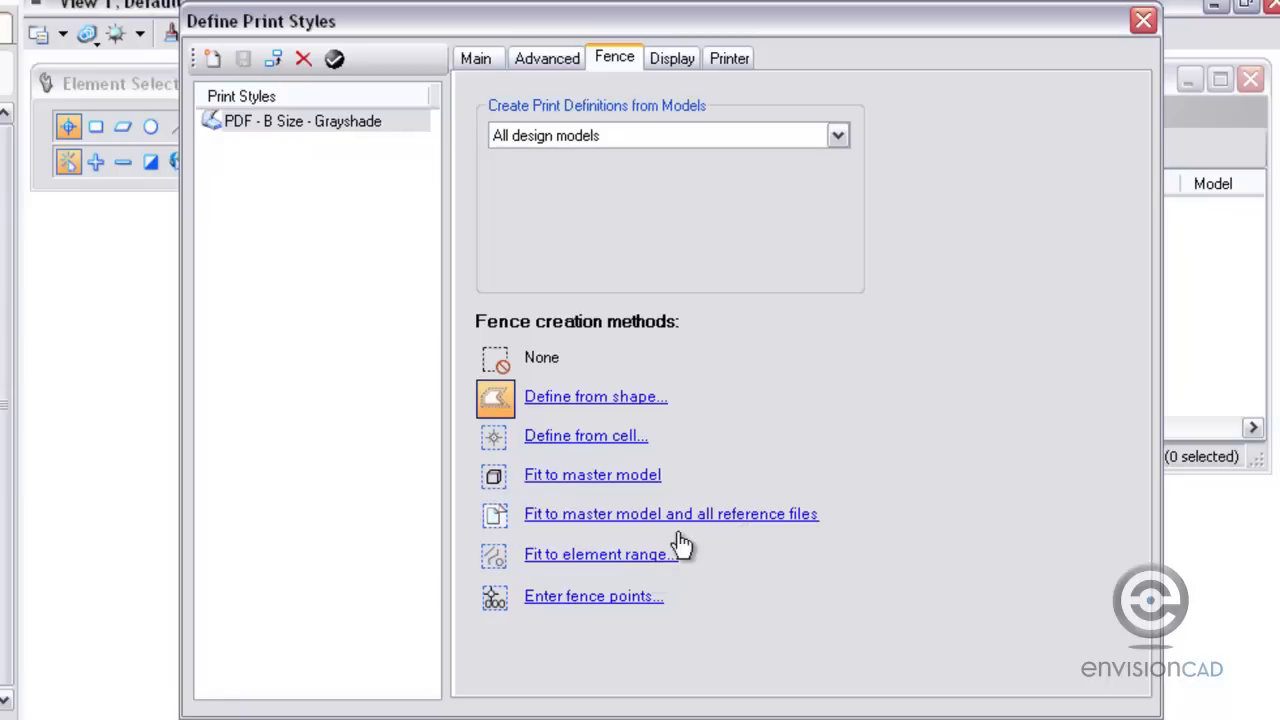
click(672, 56)
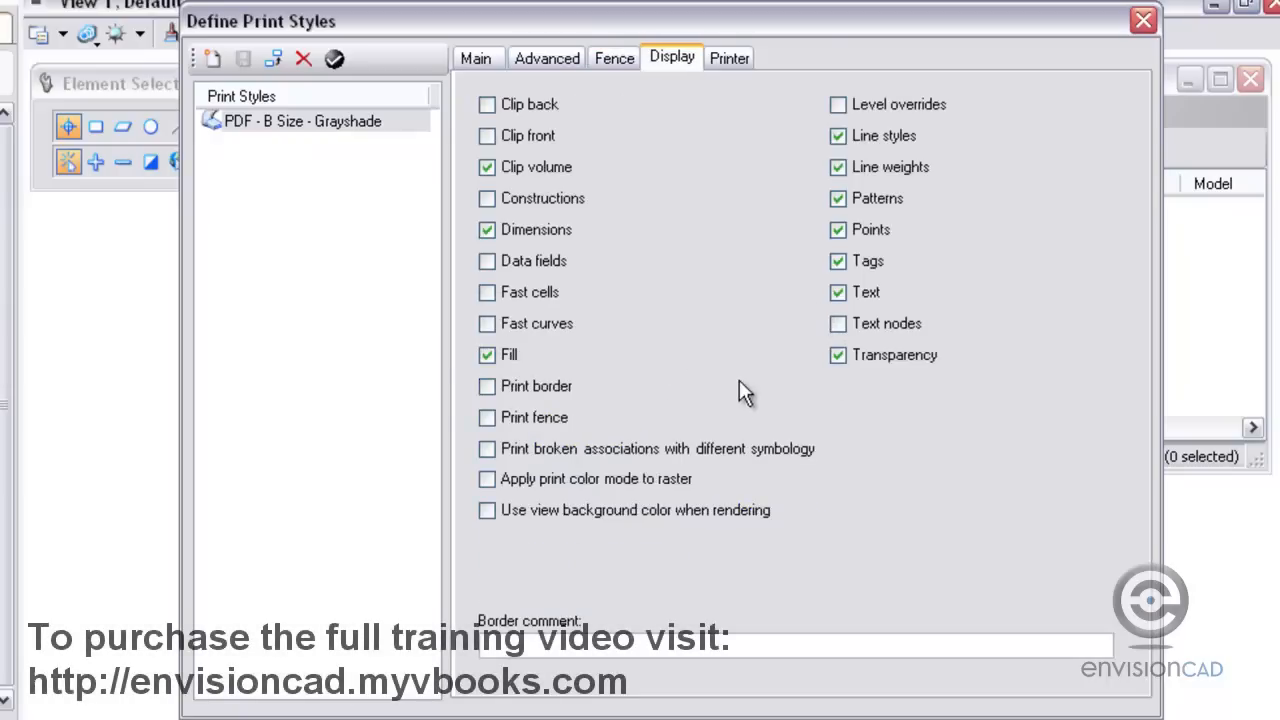
mouse_move(586, 272)
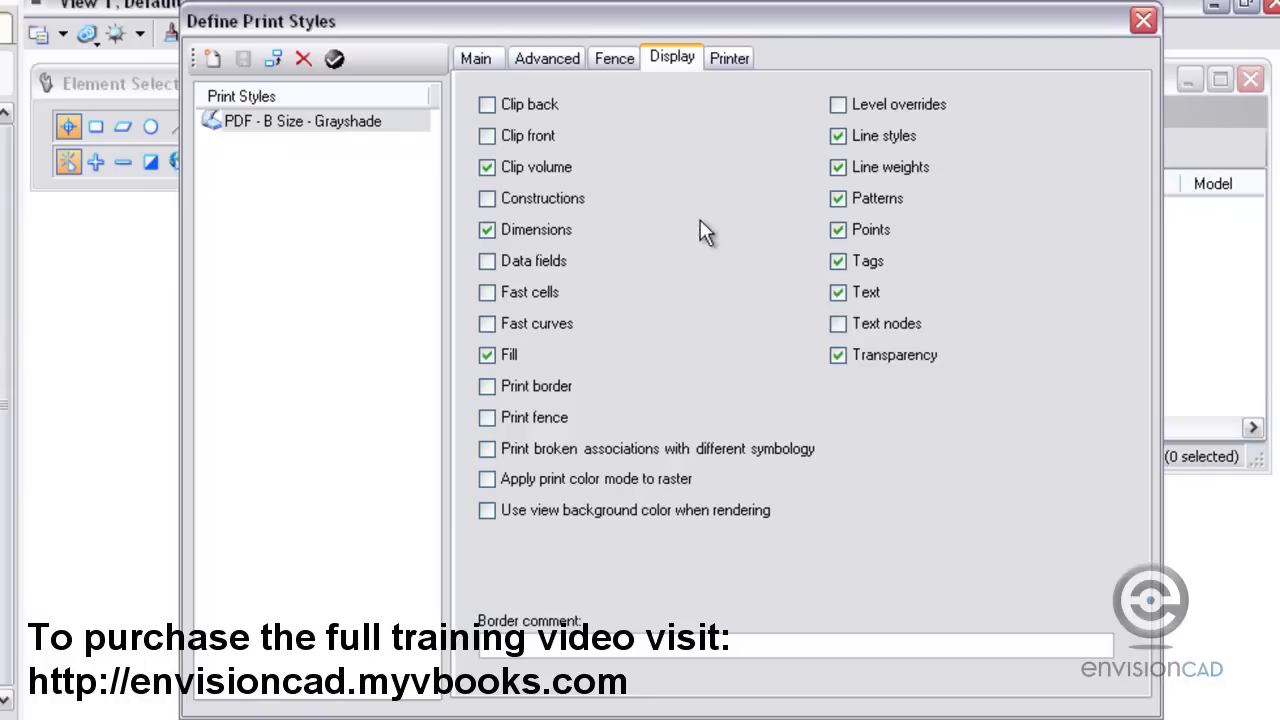
Show the Printer settings pointing to the EnvisionCAD_PDF.pltcfg driver configuration
click(726, 56)
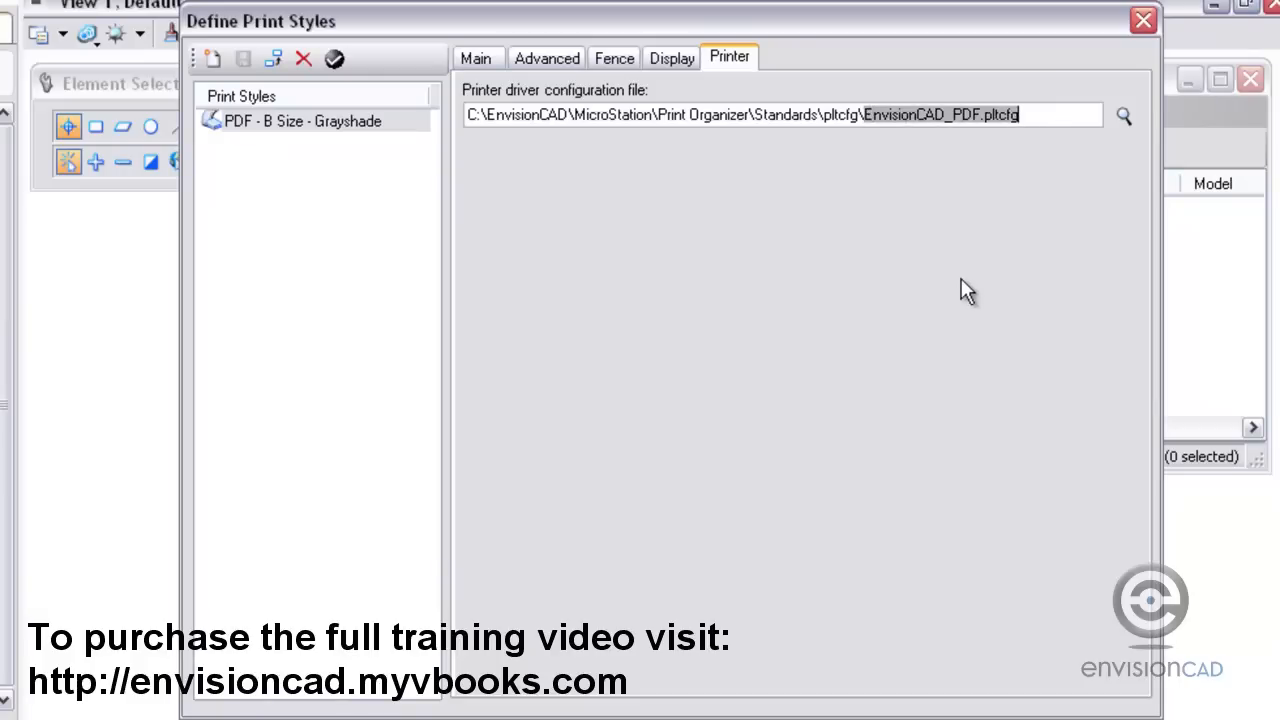
mouse_move(868, 182)
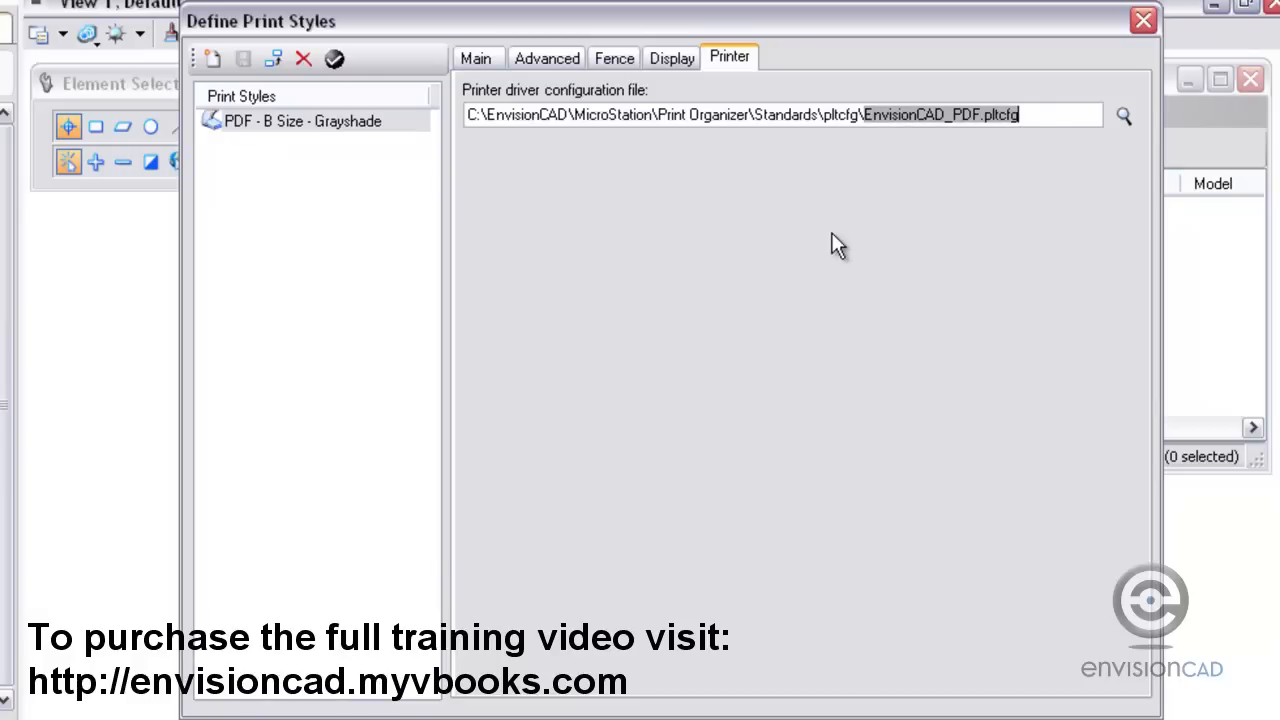
Return to the Main settings: Fence area, ANSI B landscape, Maximize, grayshade pen table
click(476, 56)
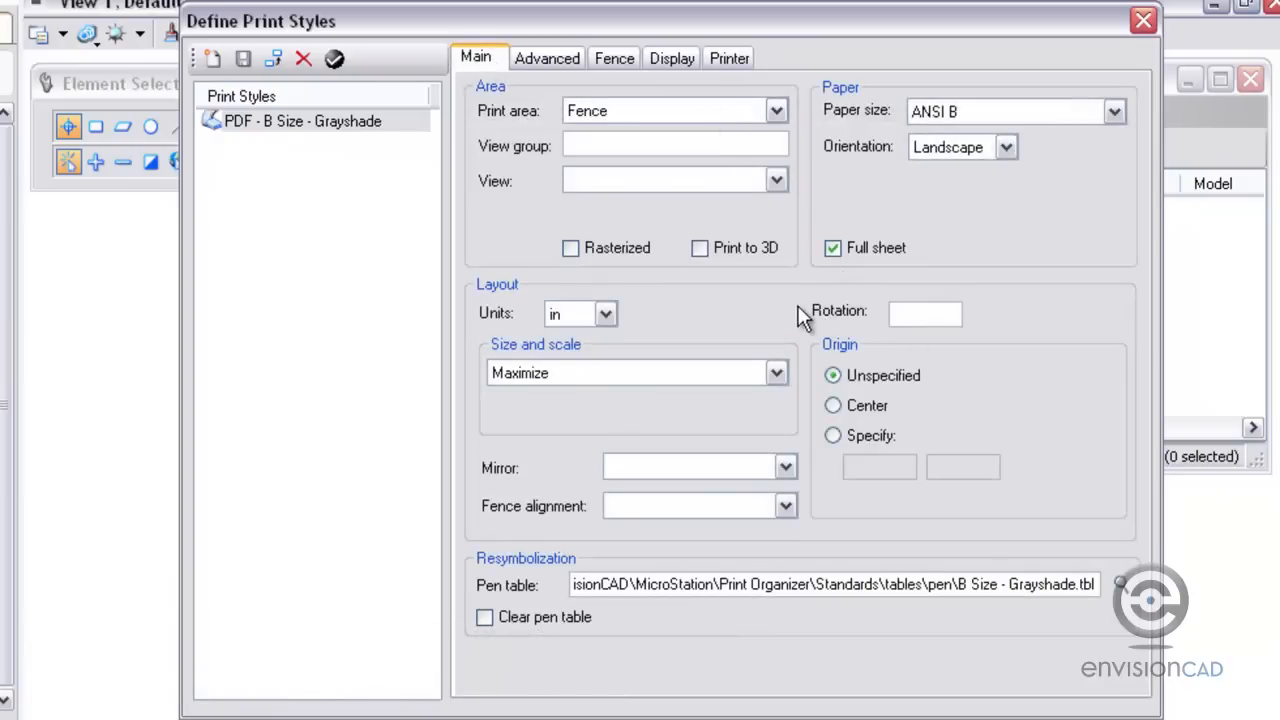
mouse_move(748, 304)
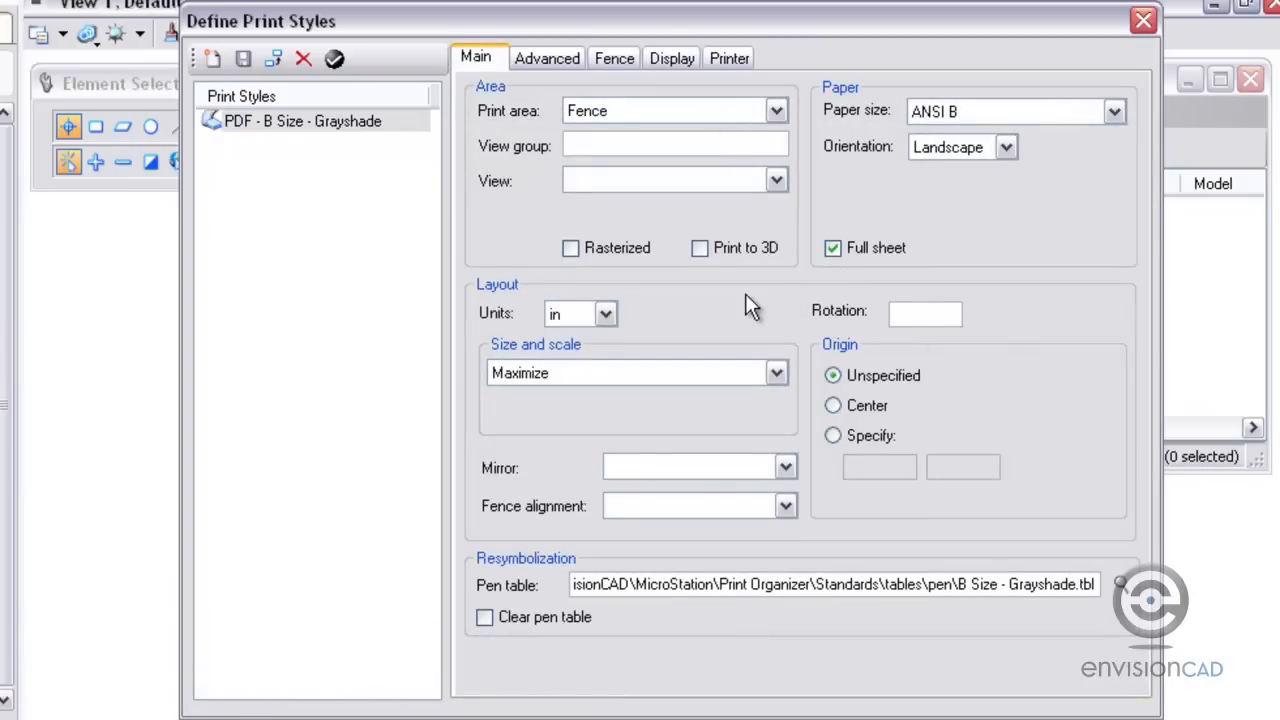